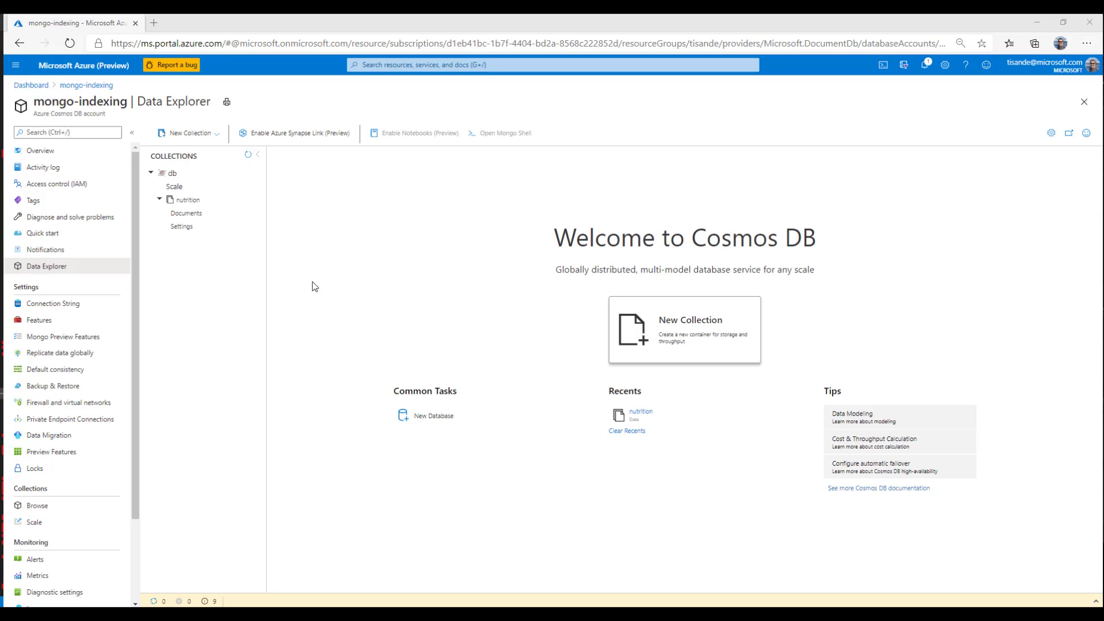
{"action": "mouse_move", "coordinate": [306, 303]}
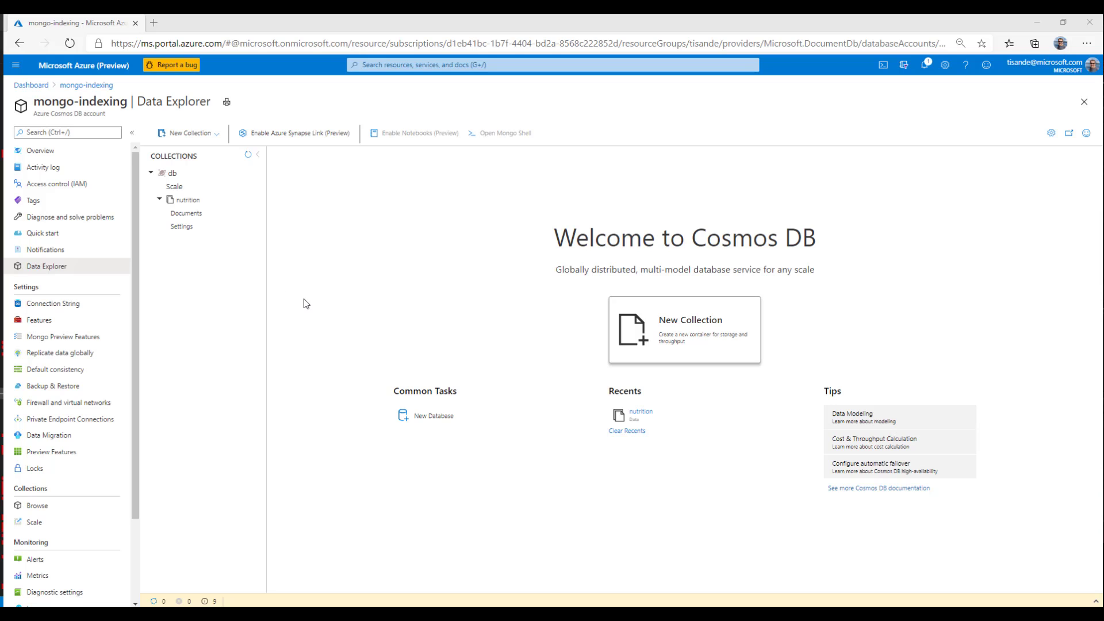
{"action": "mouse_move", "coordinate": [258, 303]}
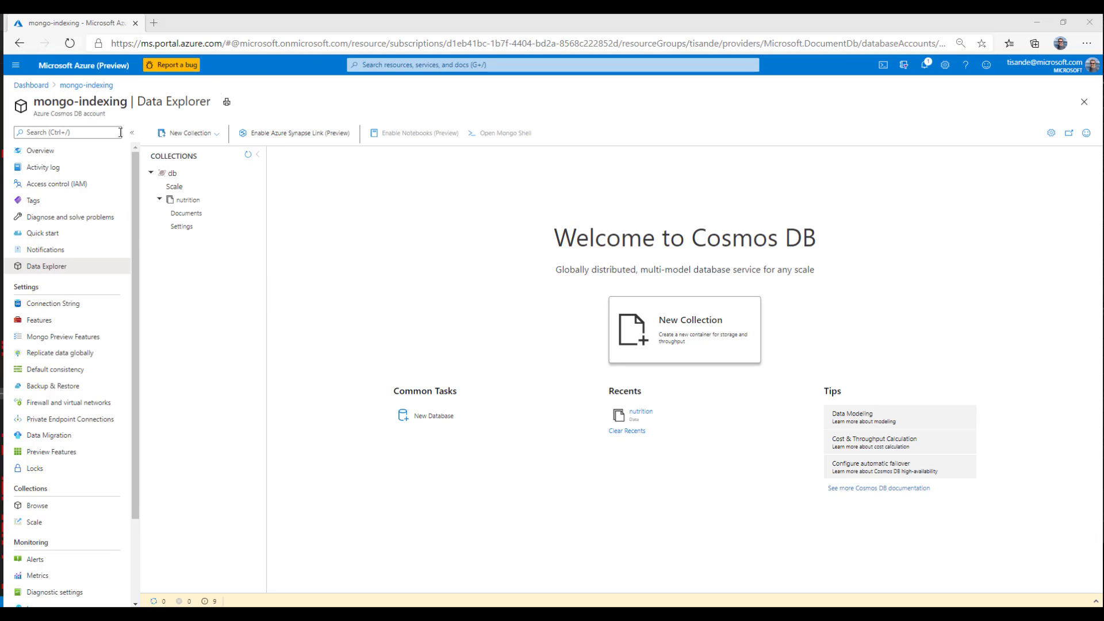
{"action": "mouse_move", "coordinate": [308, 252]}
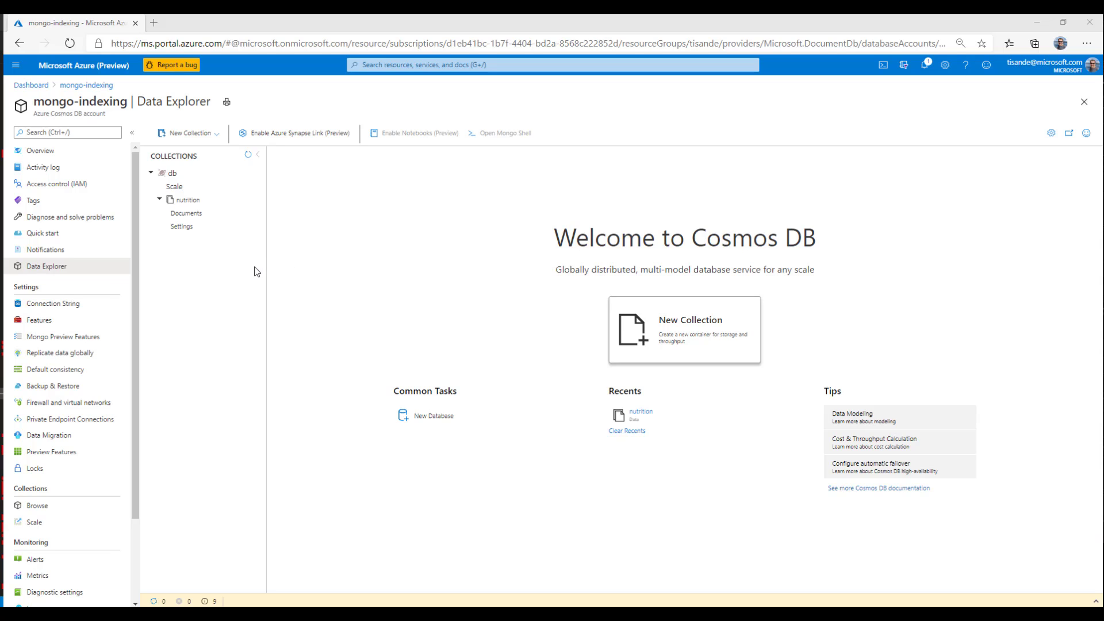
{"action": "mouse_move", "coordinate": [203, 215]}
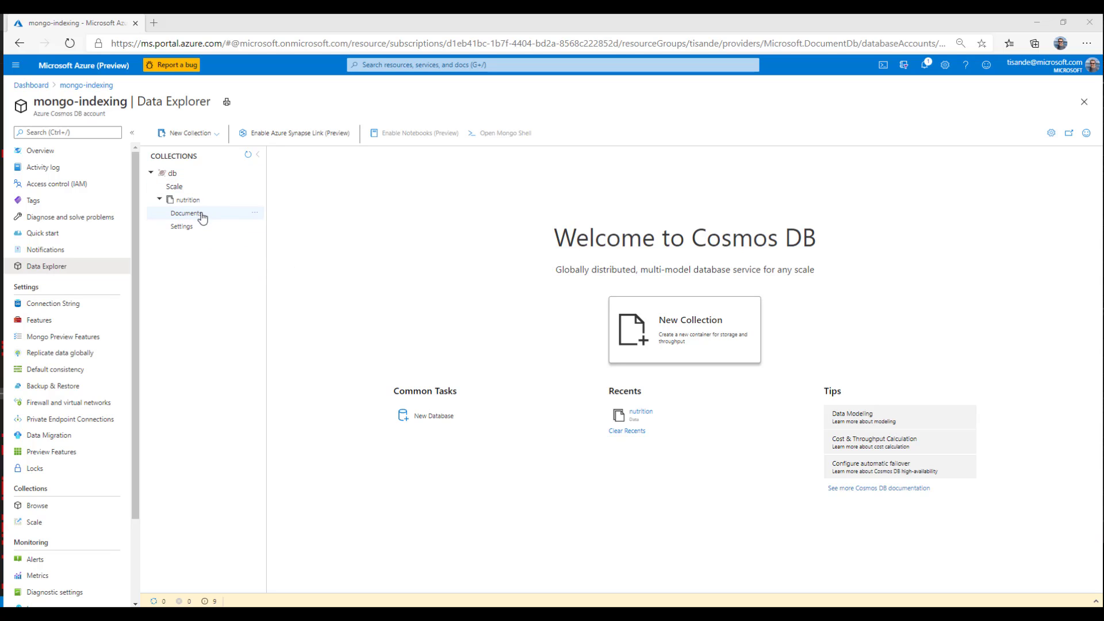
Bring up the nutrition collection's Indexing Policy settings.
{"action": "left_click", "coordinate": [186, 214]}
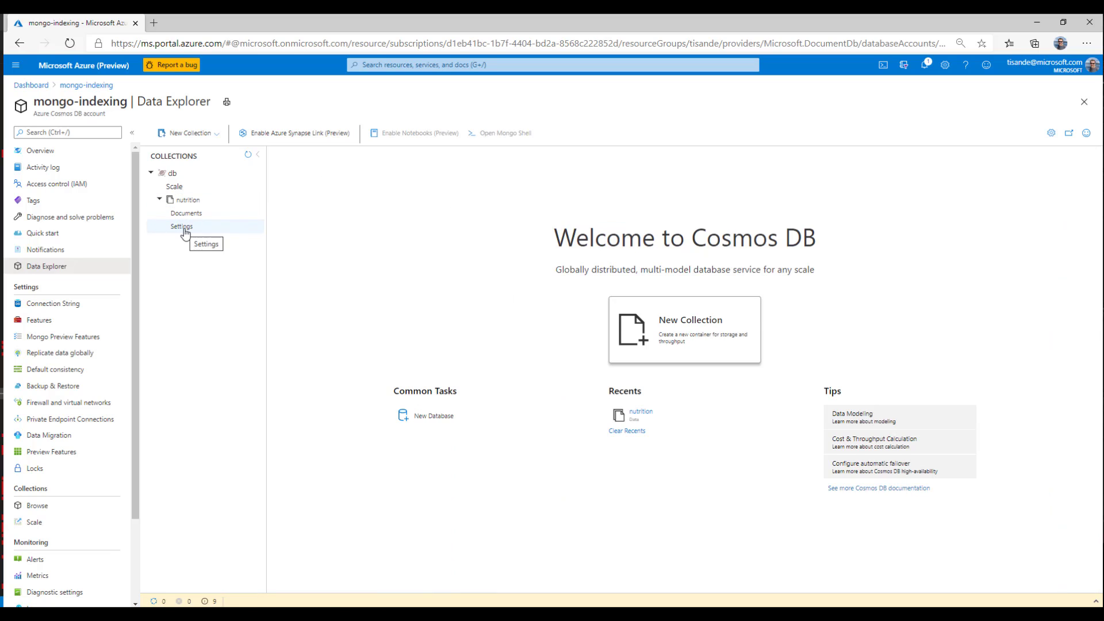
{"action": "left_click", "coordinate": [180, 226]}
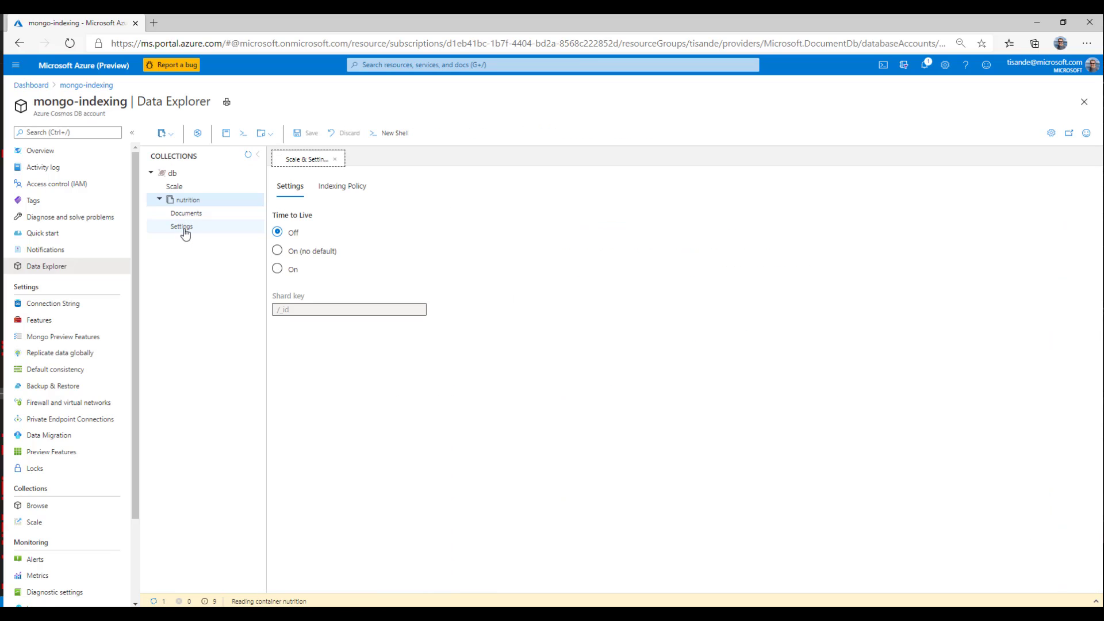
{"action": "left_click", "coordinate": [341, 187]}
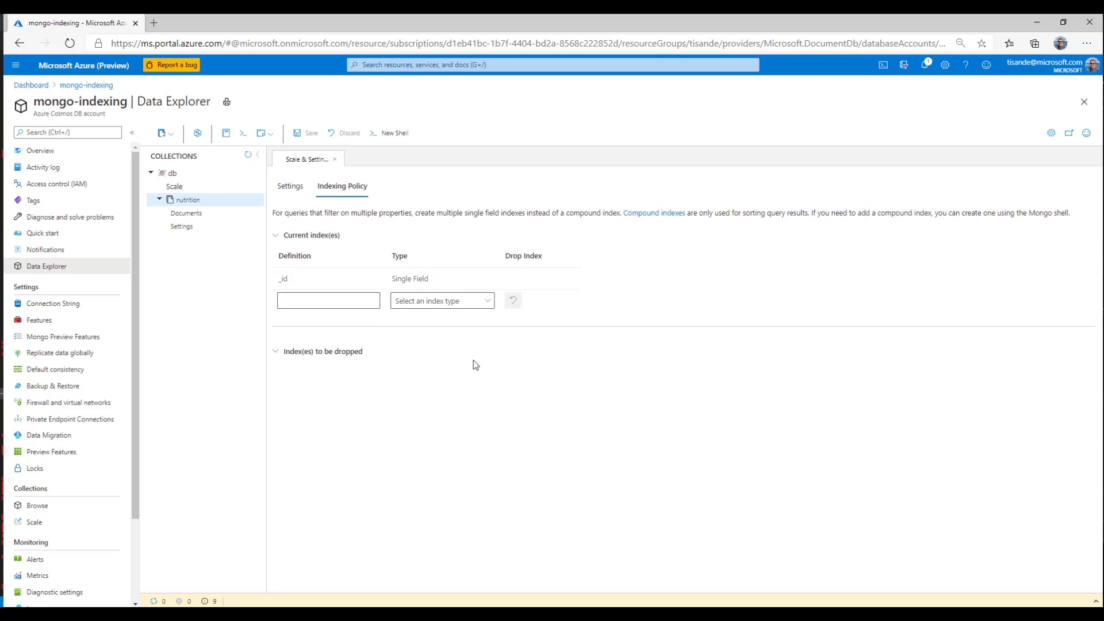
{"action": "mouse_move", "coordinate": [365, 333]}
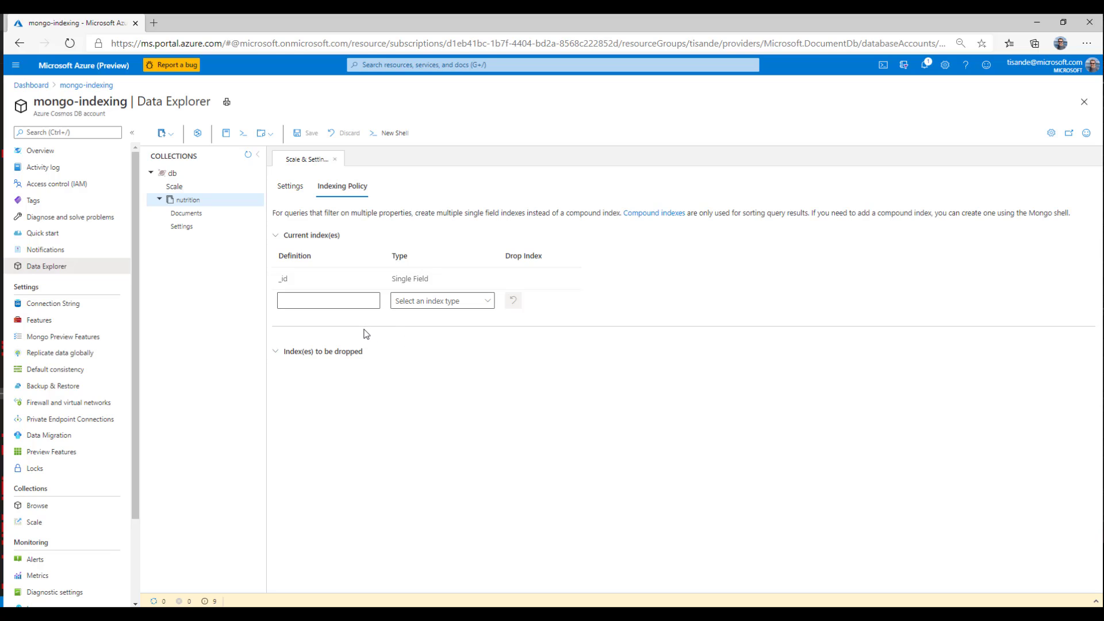
Add a new index definition $** with type Wildcard, left unsaved.
{"action": "left_click", "coordinate": [327, 300]}
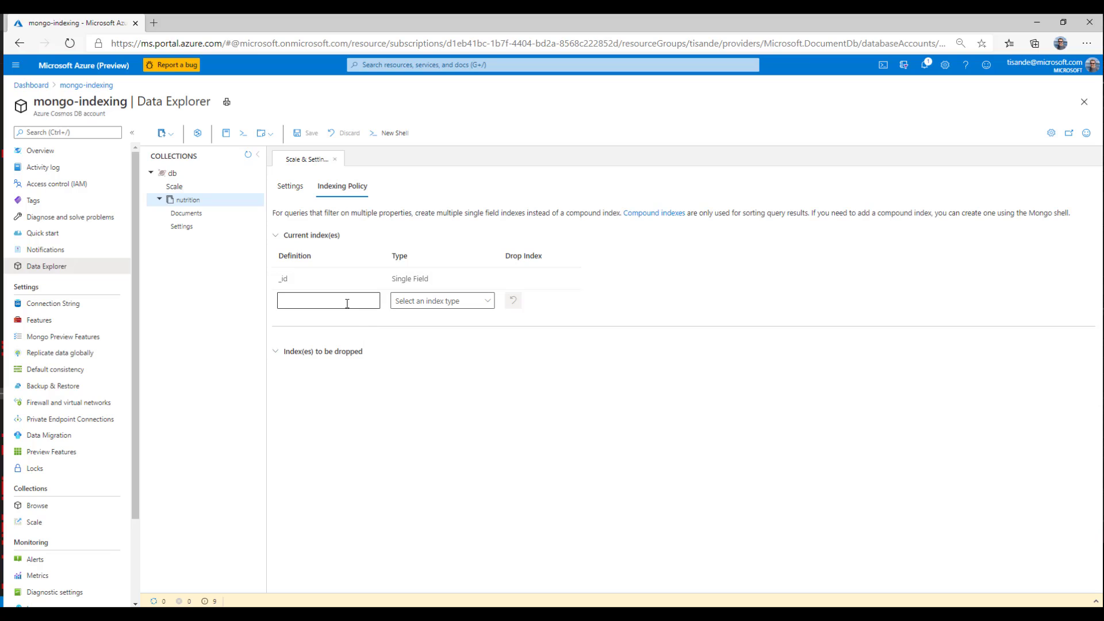
{"action": "type", "text": "s"}
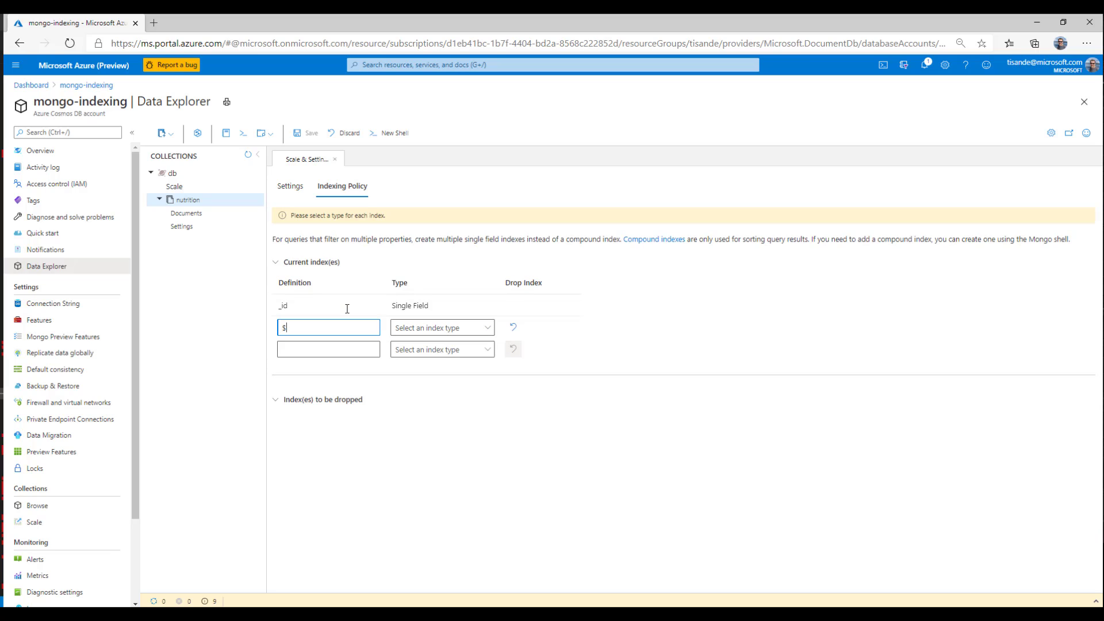
{"action": "type", "text": "**"}
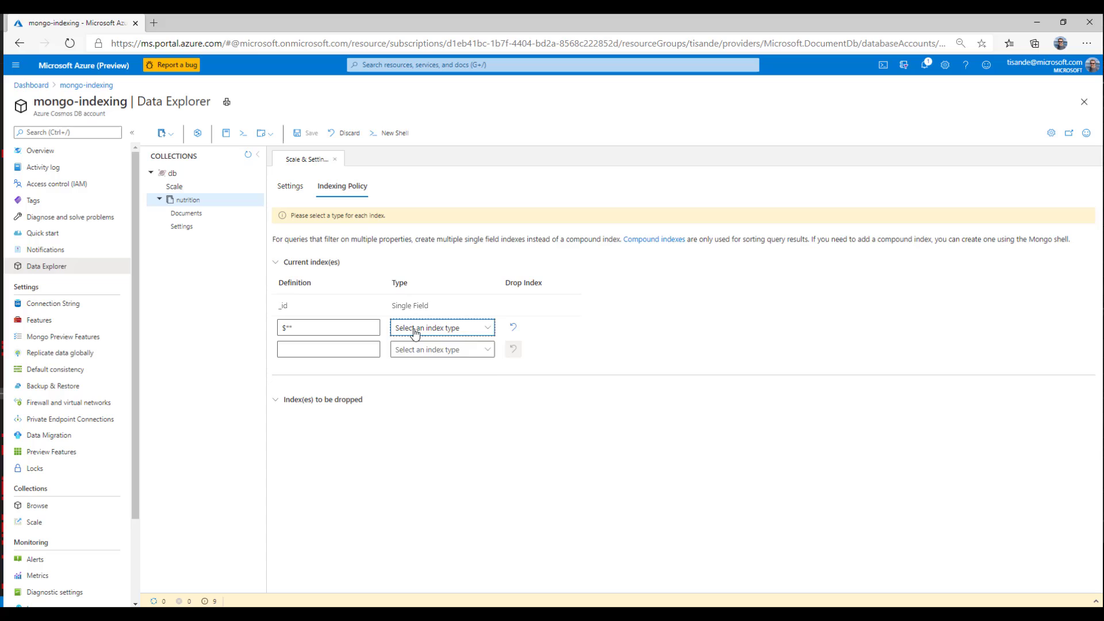
{"action": "left_click", "coordinate": [441, 328]}
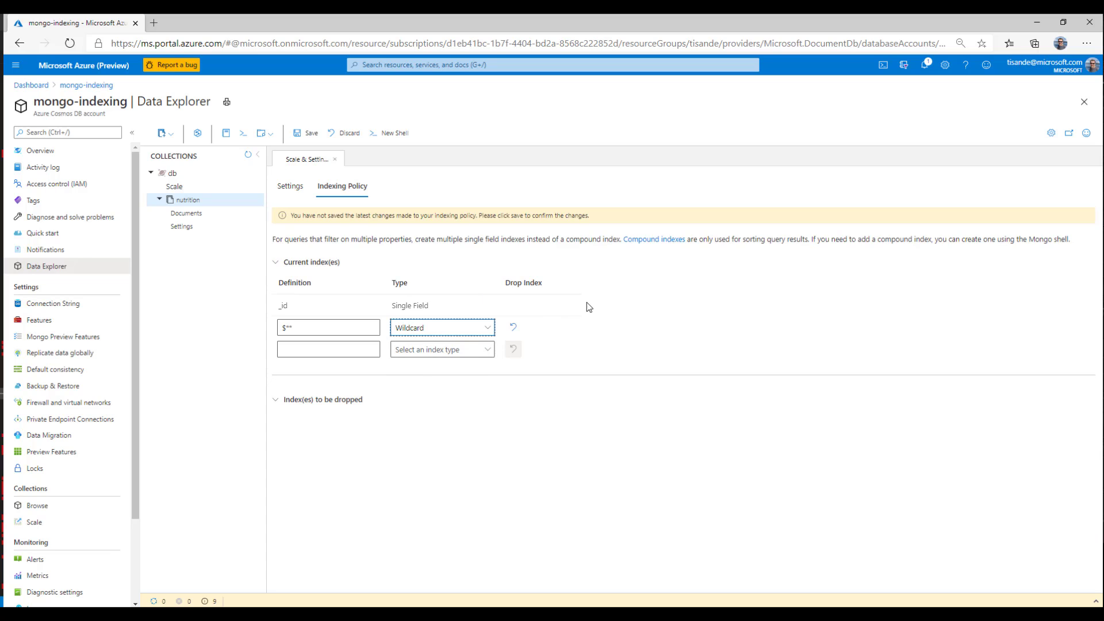
{"action": "mouse_move", "coordinate": [577, 330]}
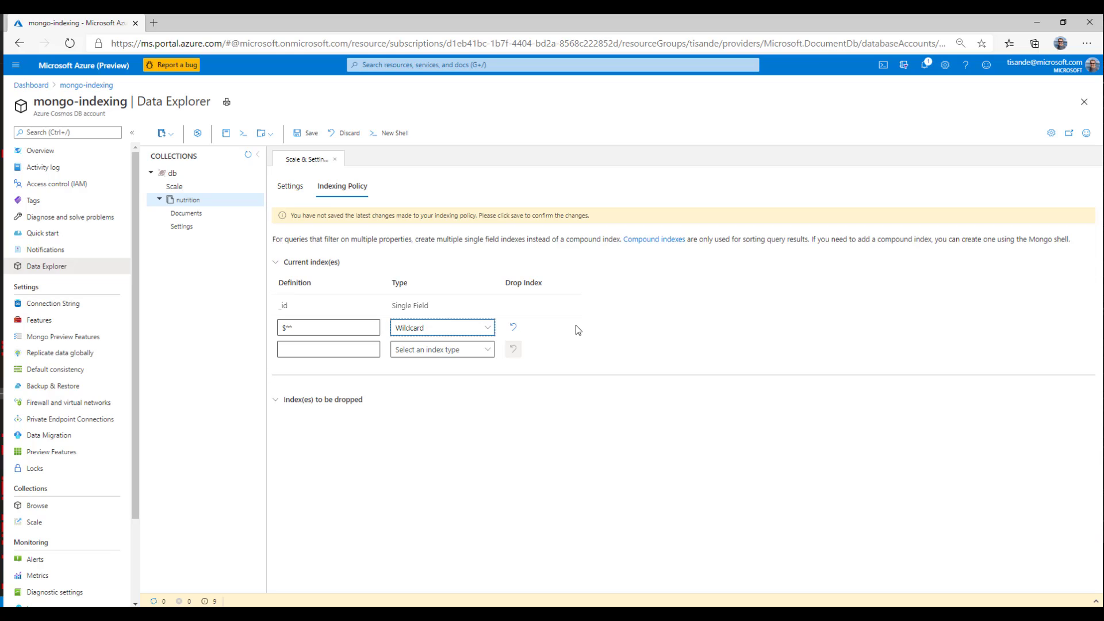
{"action": "mouse_move", "coordinate": [392, 306]}
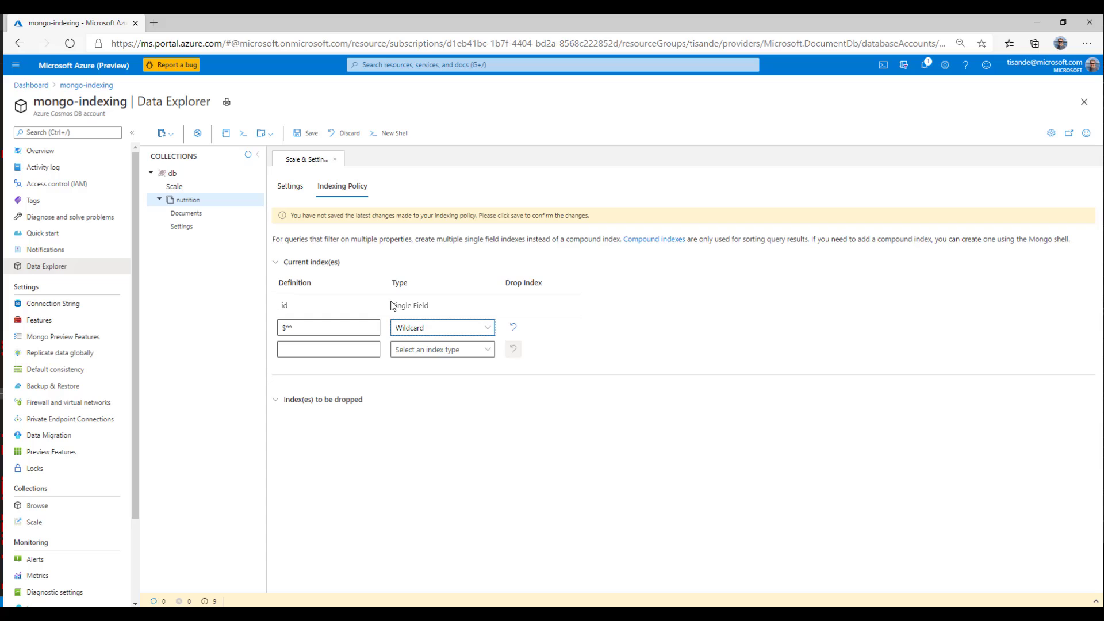
{"action": "mouse_move", "coordinate": [456, 340]}
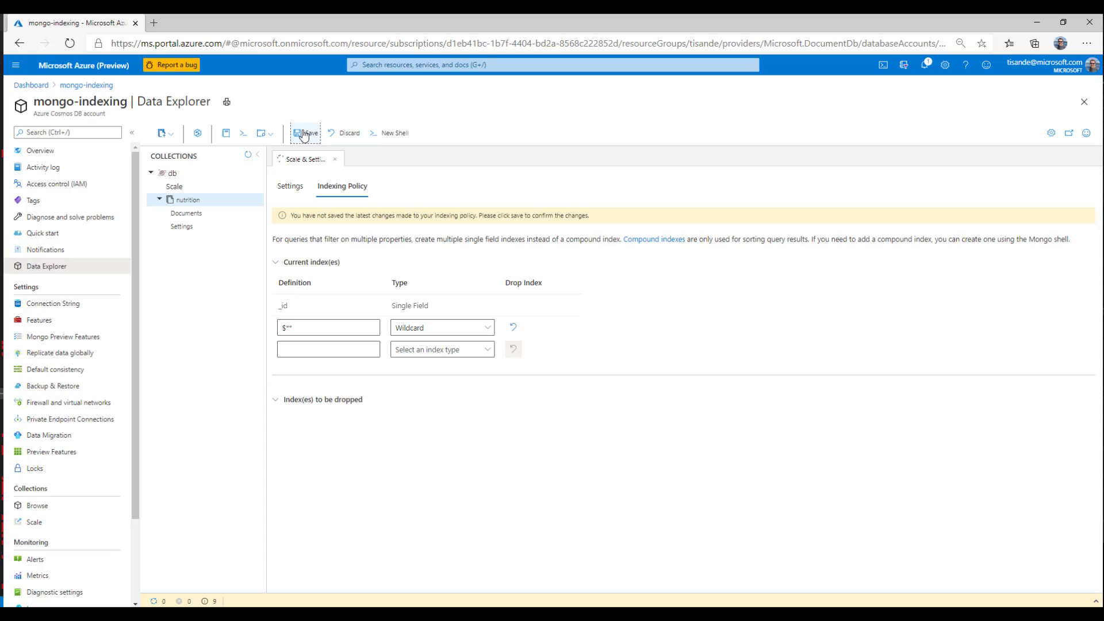
Save the $** Wildcard index, check its transformation status, then show the db Scale settings.
{"action": "left_click", "coordinate": [305, 133]}
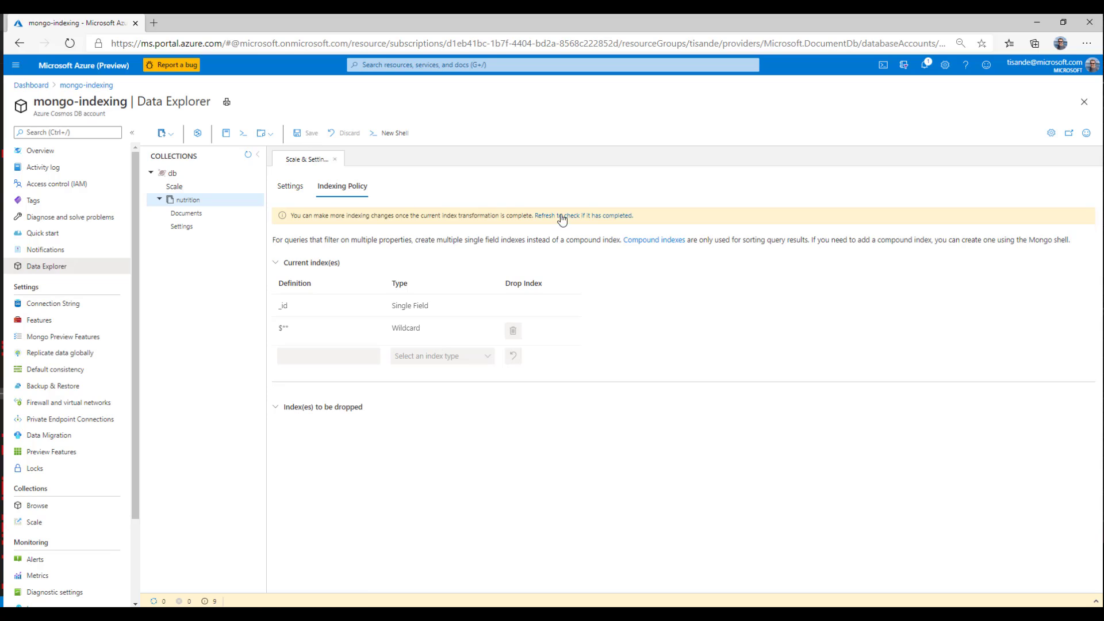
{"action": "left_click", "coordinate": [561, 215]}
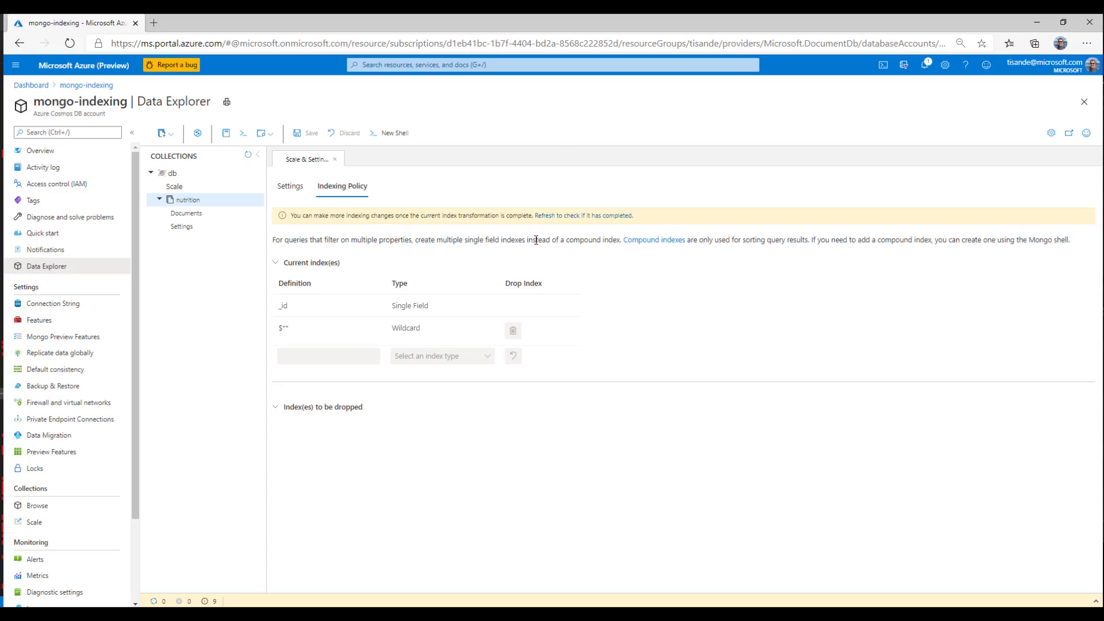
{"action": "mouse_move", "coordinate": [303, 205]}
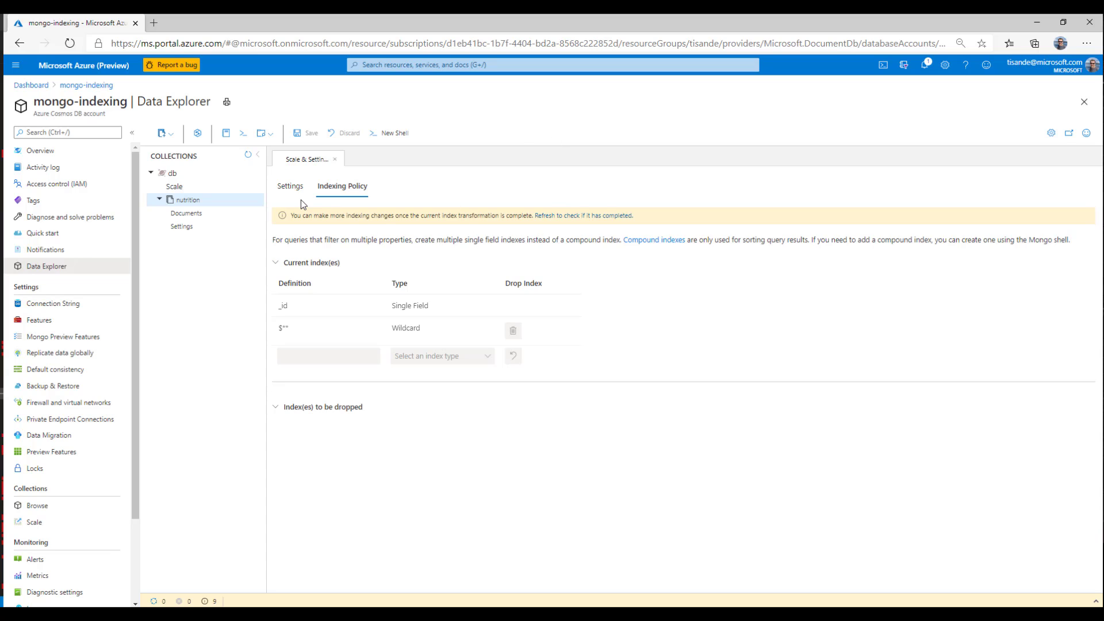
{"action": "left_click", "coordinate": [174, 186]}
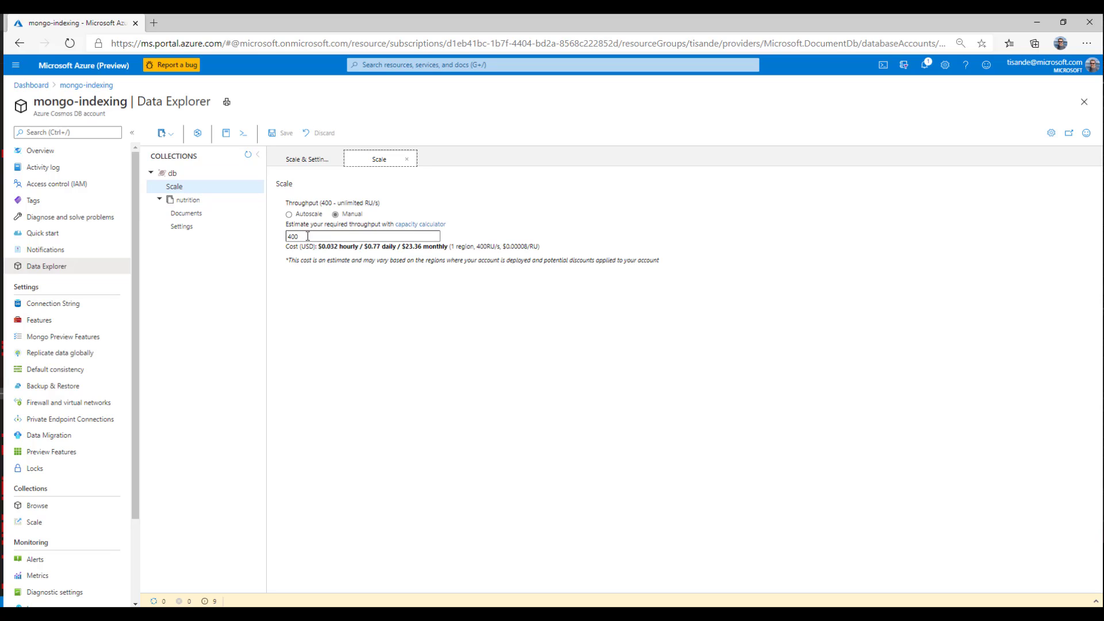
Change the db database's manual throughput from 400 to 8000 RU/s and save it.
{"action": "type", "text": "8000"}
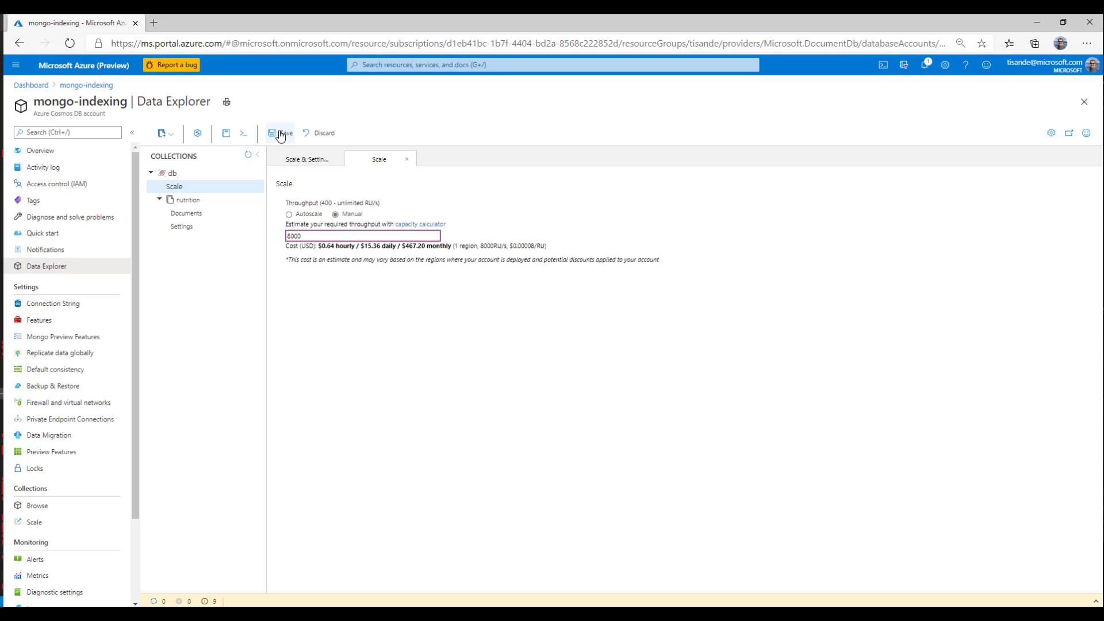
{"action": "left_click", "coordinate": [281, 133]}
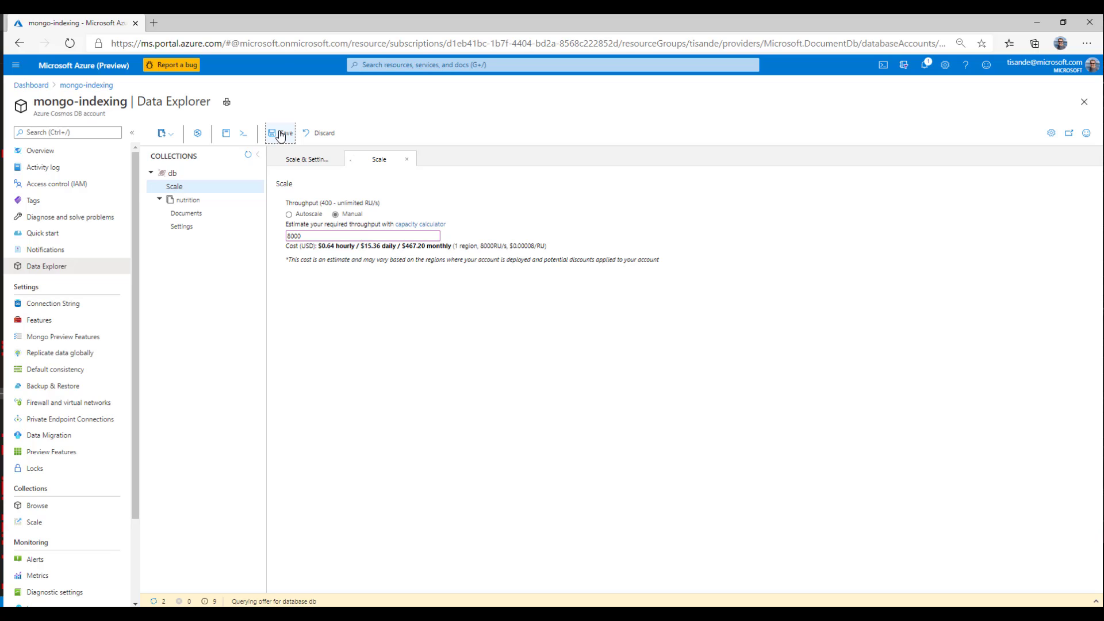
{"action": "left_click", "coordinate": [279, 133]}
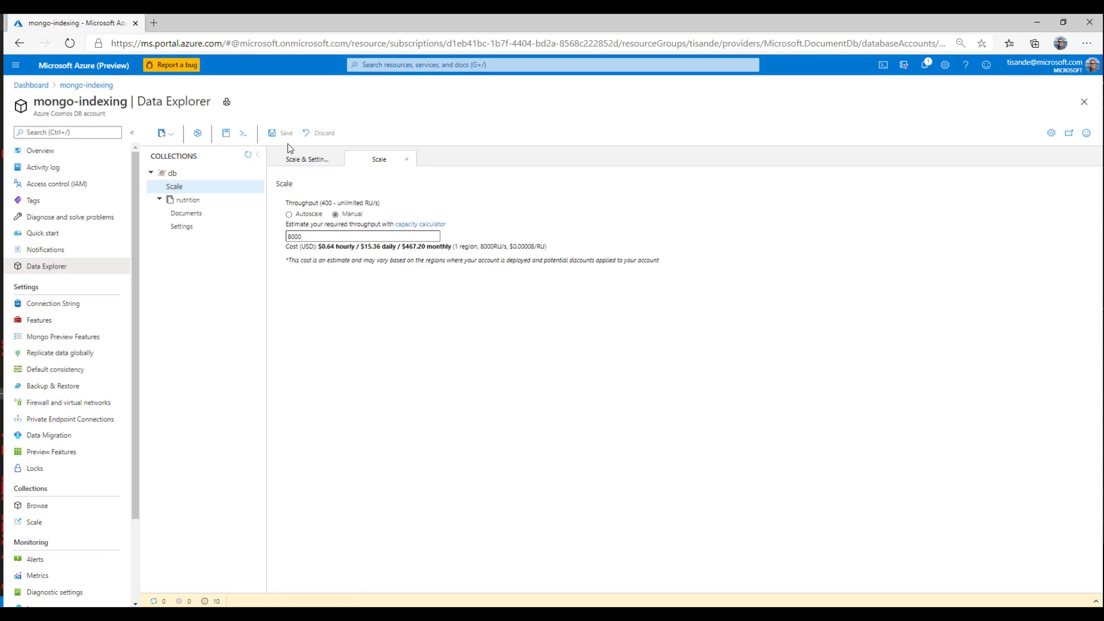
{"action": "mouse_move", "coordinate": [305, 158]}
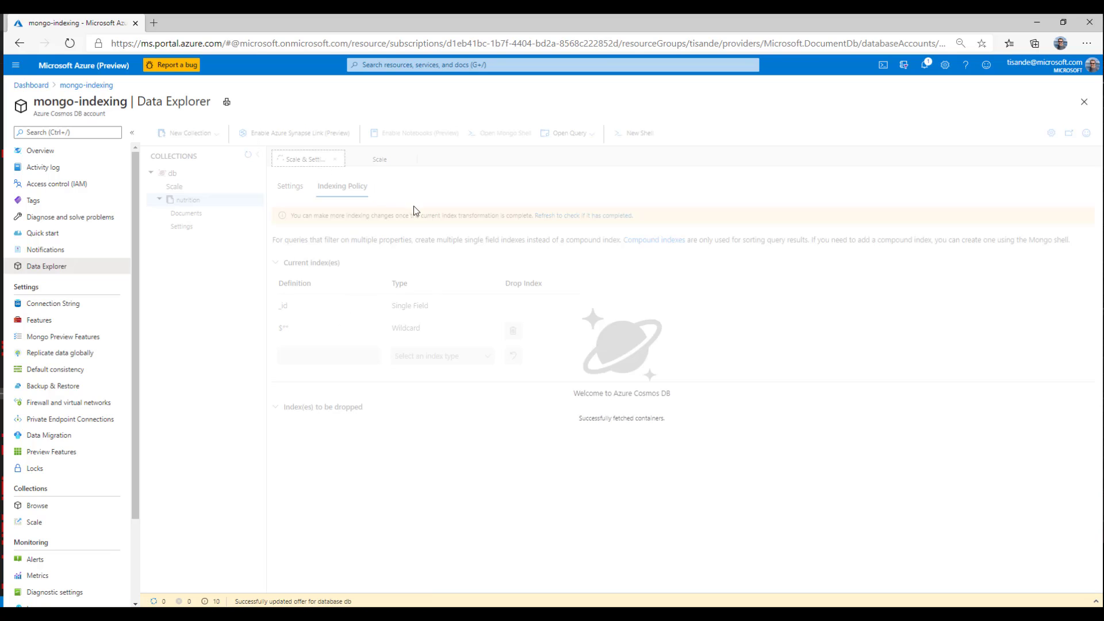
Refresh the nutrition indexing policy banner until the $** transformation shows complete.
{"action": "left_click", "coordinate": [187, 199]}
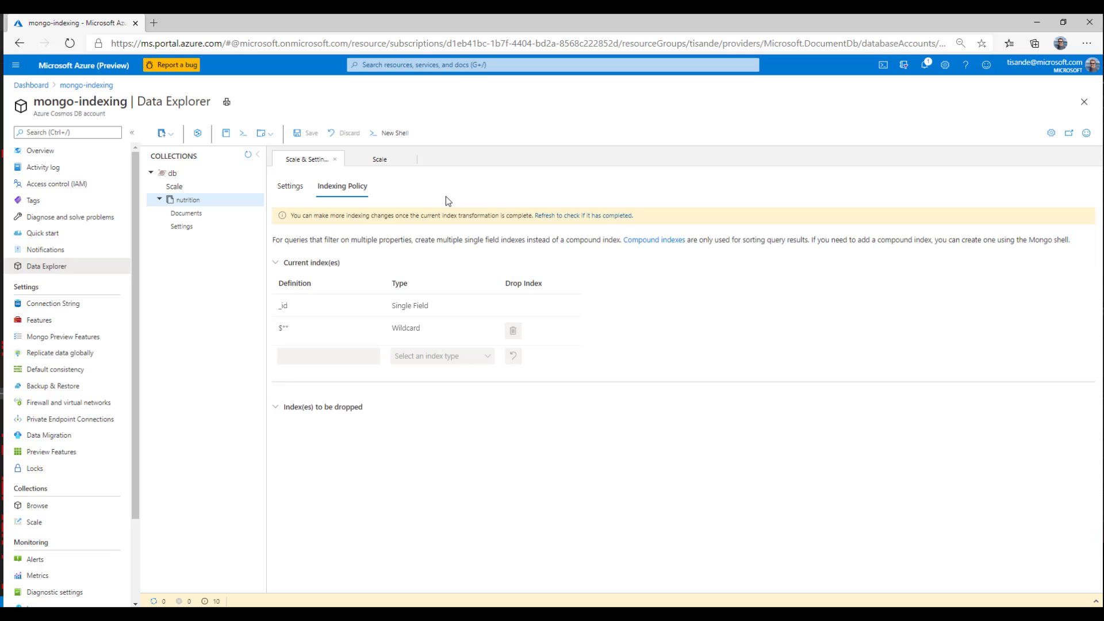
{"action": "mouse_move", "coordinate": [590, 197]}
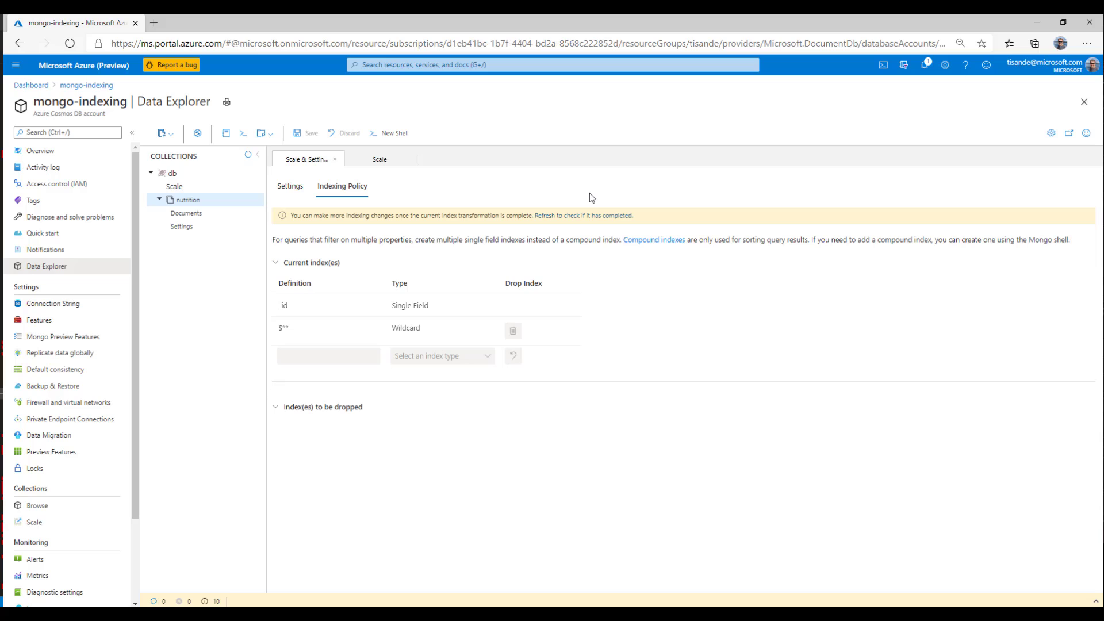
{"action": "mouse_move", "coordinate": [583, 215]}
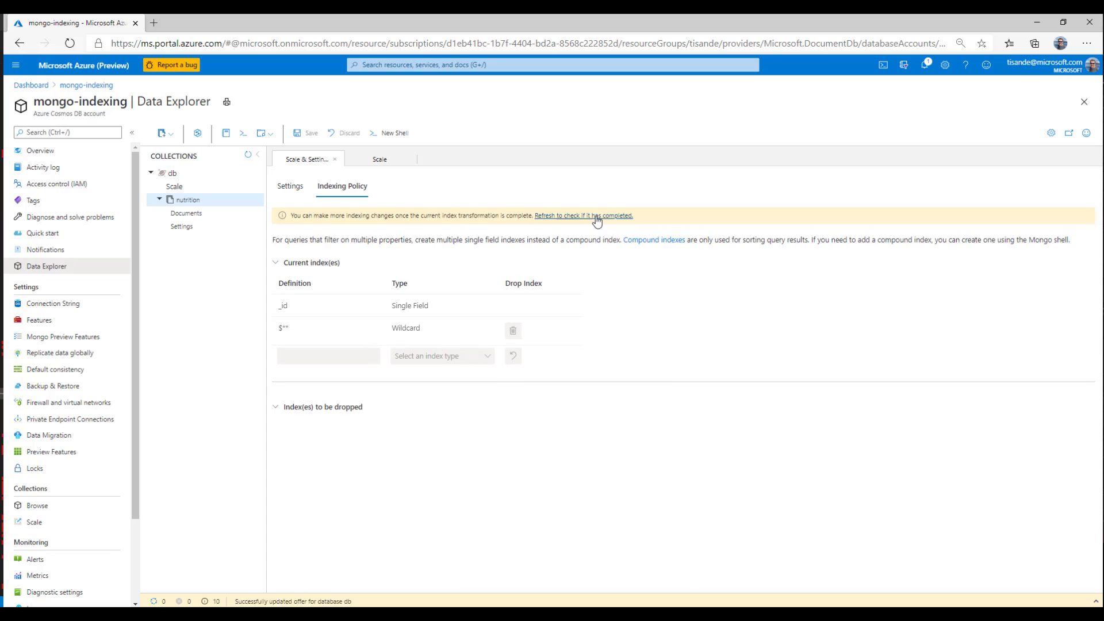
{"action": "left_click", "coordinate": [583, 215]}
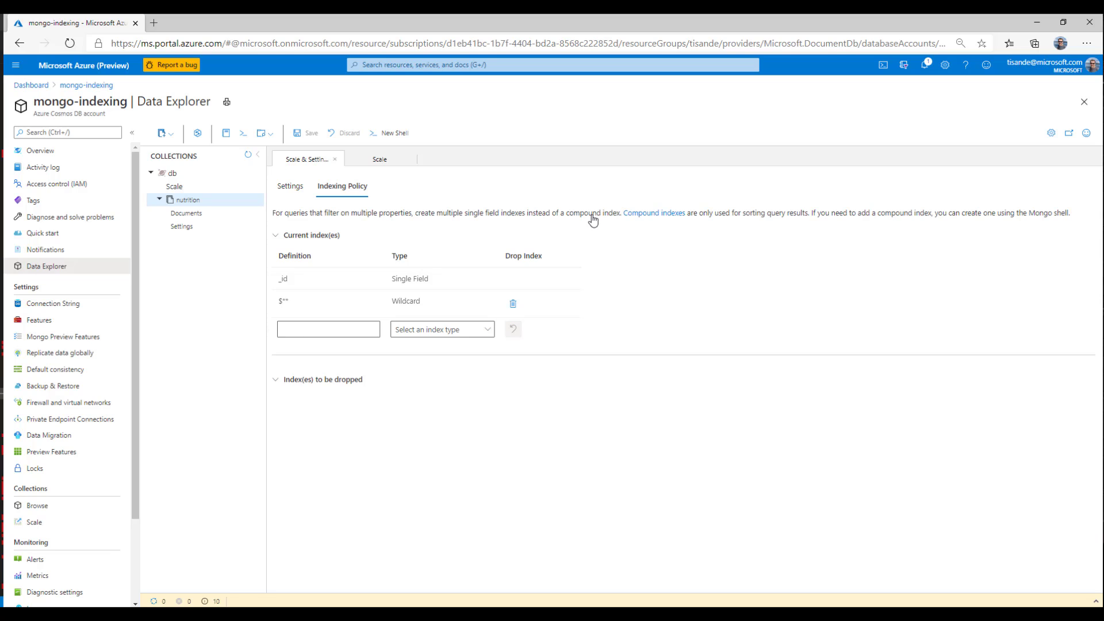
{"action": "mouse_move", "coordinate": [581, 248]}
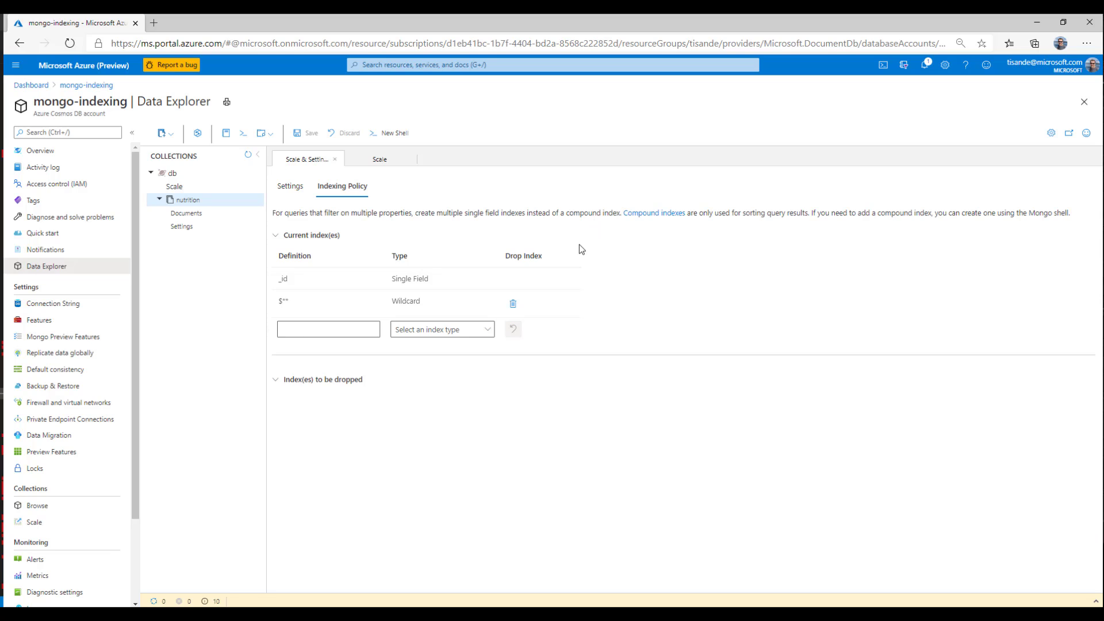
{"action": "mouse_move", "coordinate": [598, 291]}
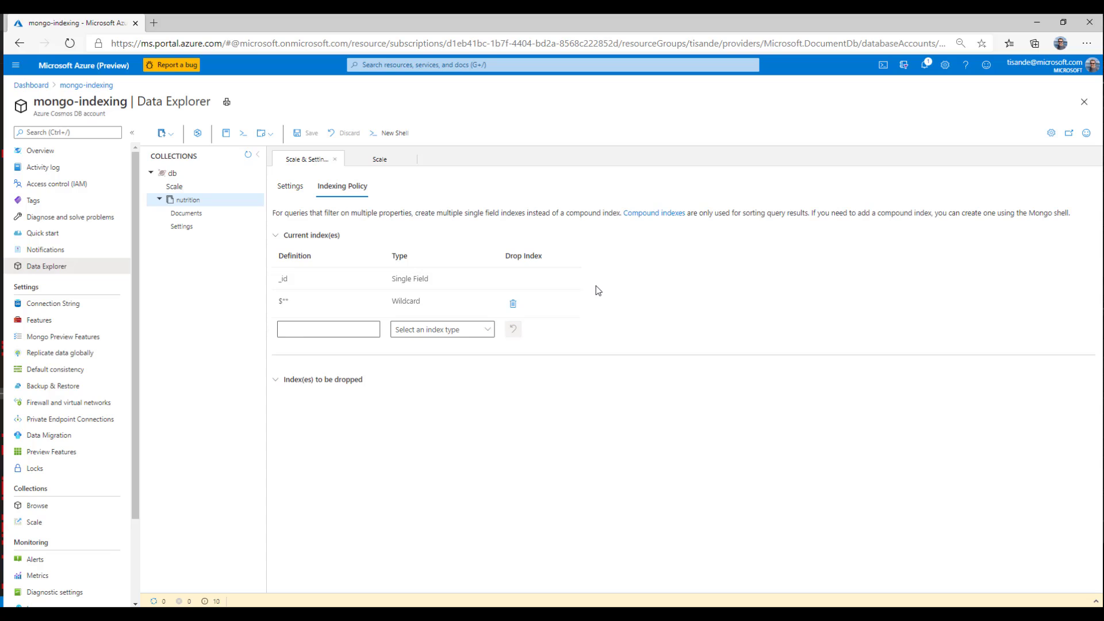
{"action": "mouse_move", "coordinate": [598, 291]}
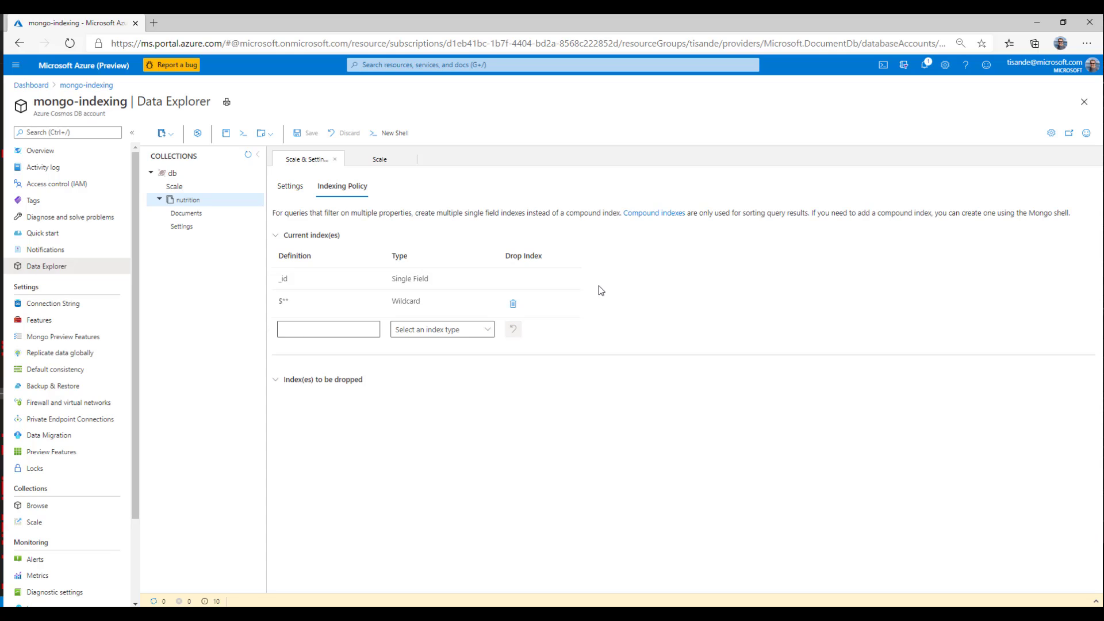
{"action": "mouse_move", "coordinate": [394, 313]}
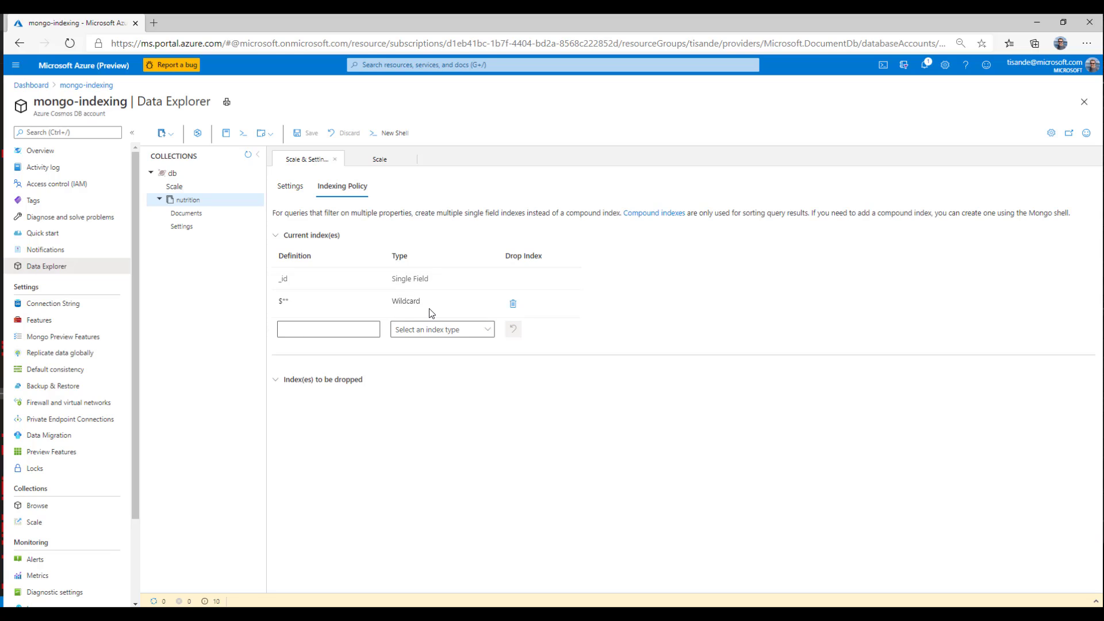
{"action": "mouse_move", "coordinate": [453, 310]}
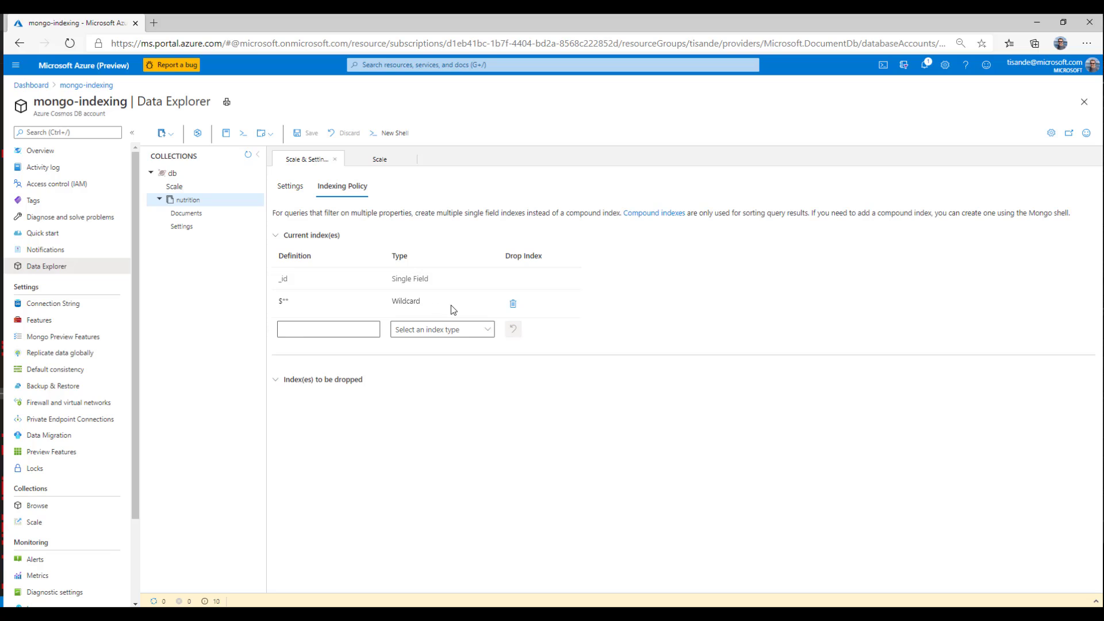
{"action": "mouse_move", "coordinate": [582, 301]}
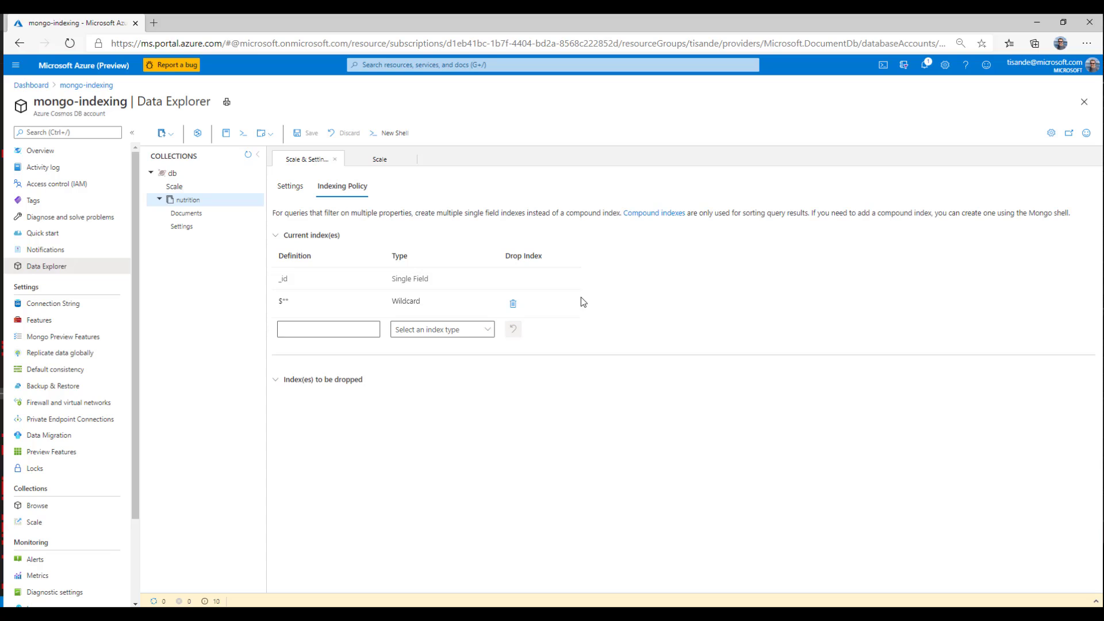
Mark $** for dropping and add Single Field indexes on name, age and birthday.
{"action": "left_click", "coordinate": [513, 302]}
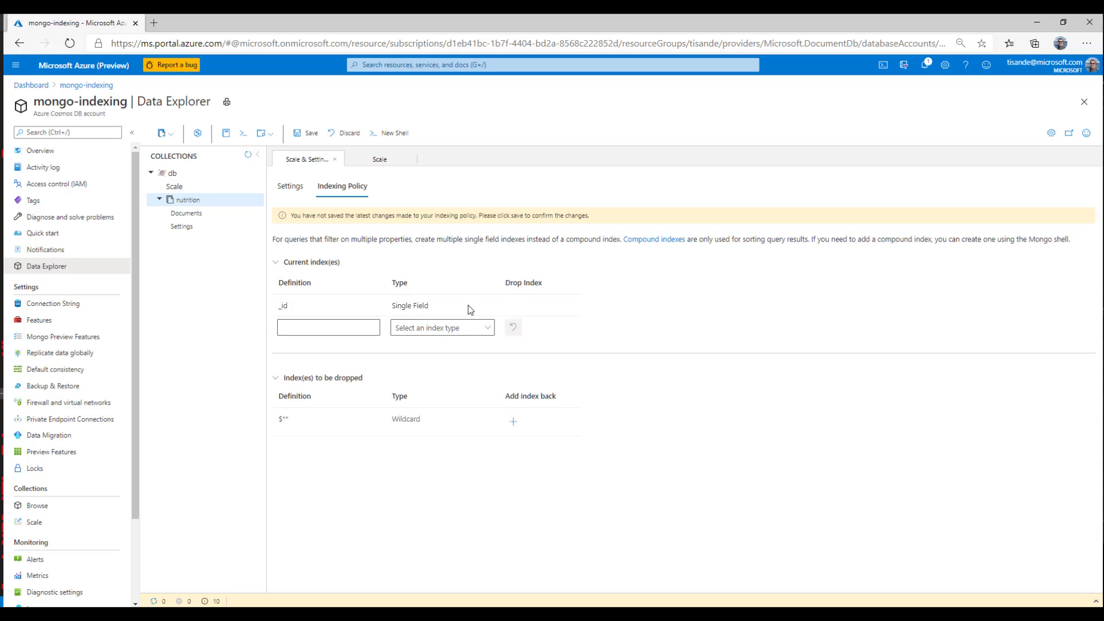
{"action": "type", "text": "n"}
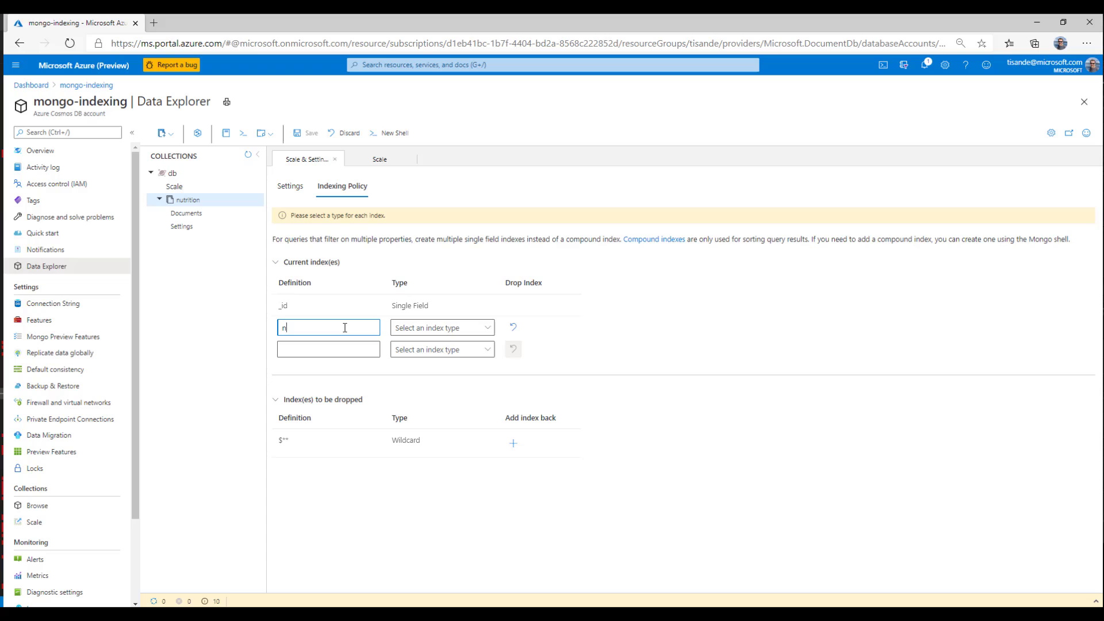
{"action": "type", "text": "ame"}
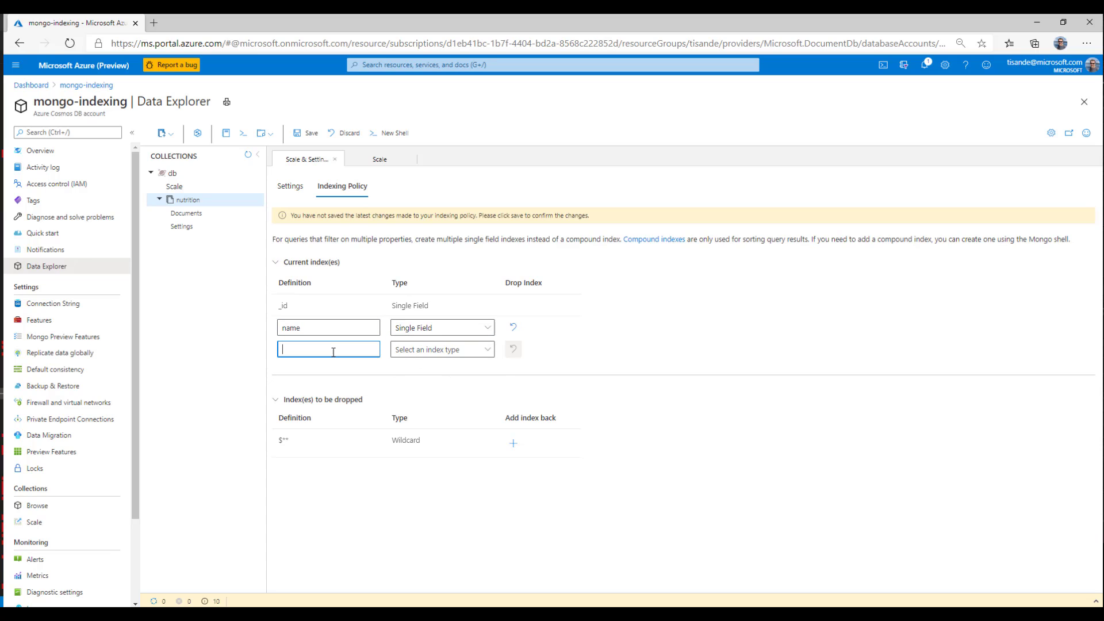
{"action": "type", "text": "age"}
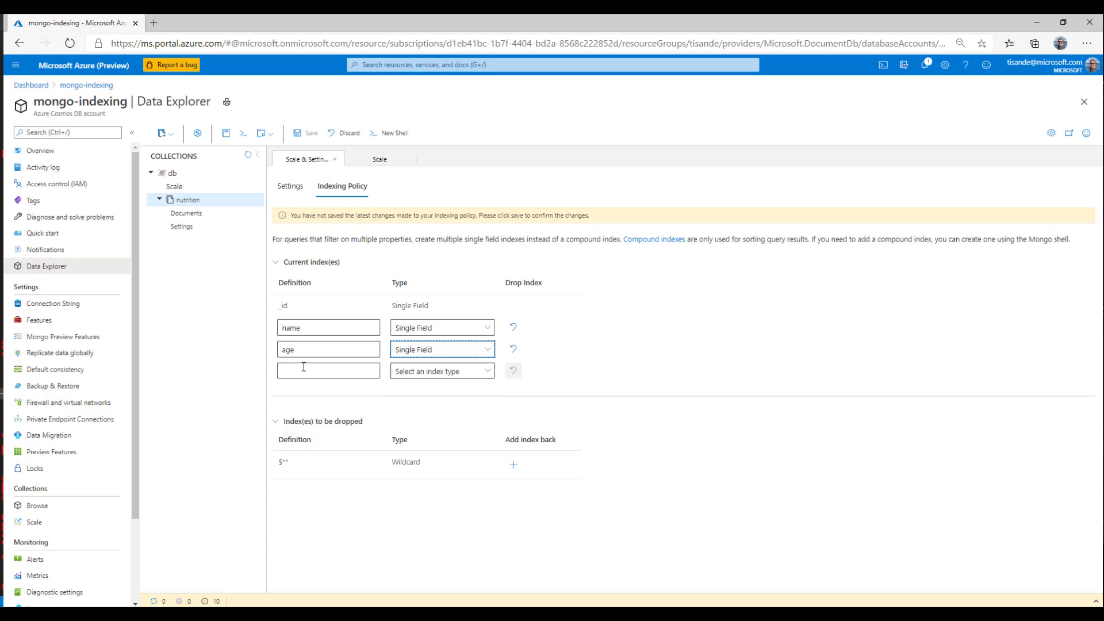
{"action": "type", "text": "birthday"}
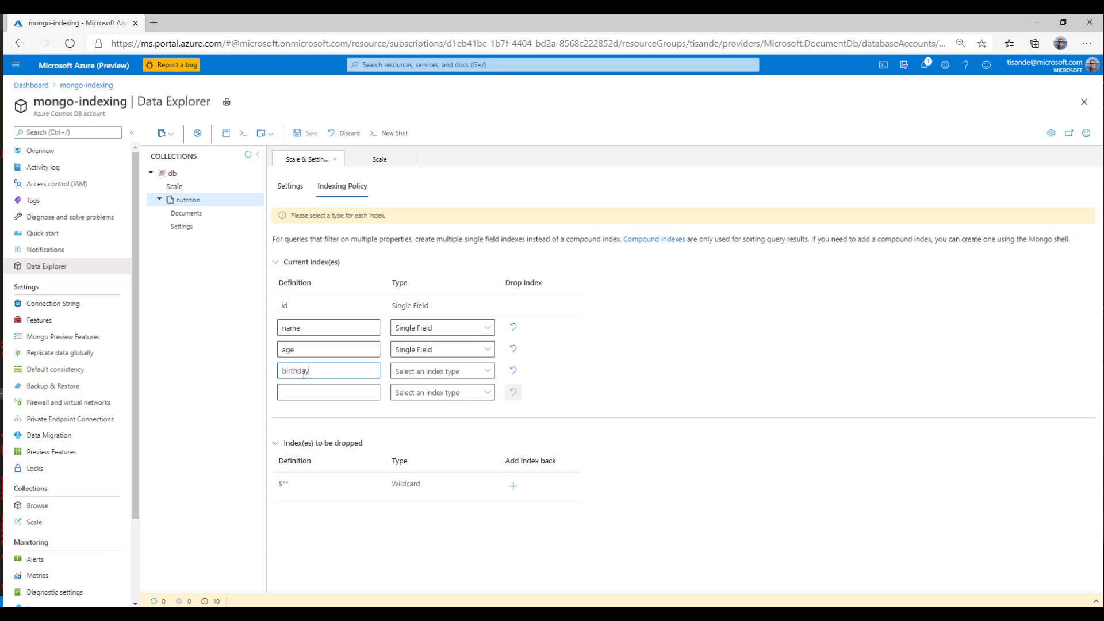
{"action": "left_click", "coordinate": [442, 370]}
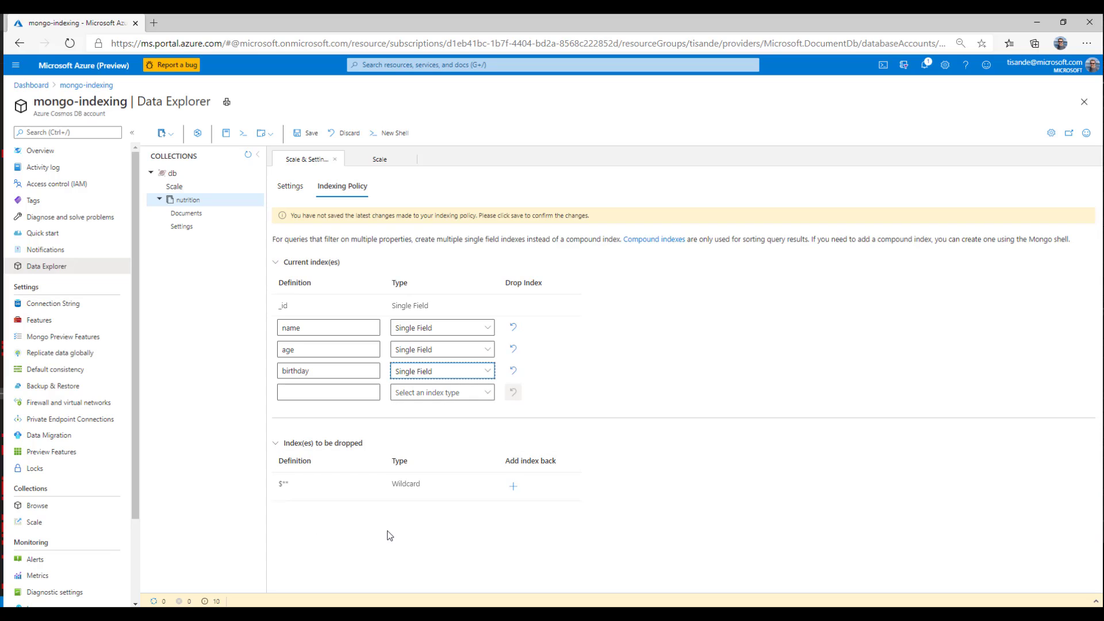
{"action": "mouse_move", "coordinate": [354, 529]}
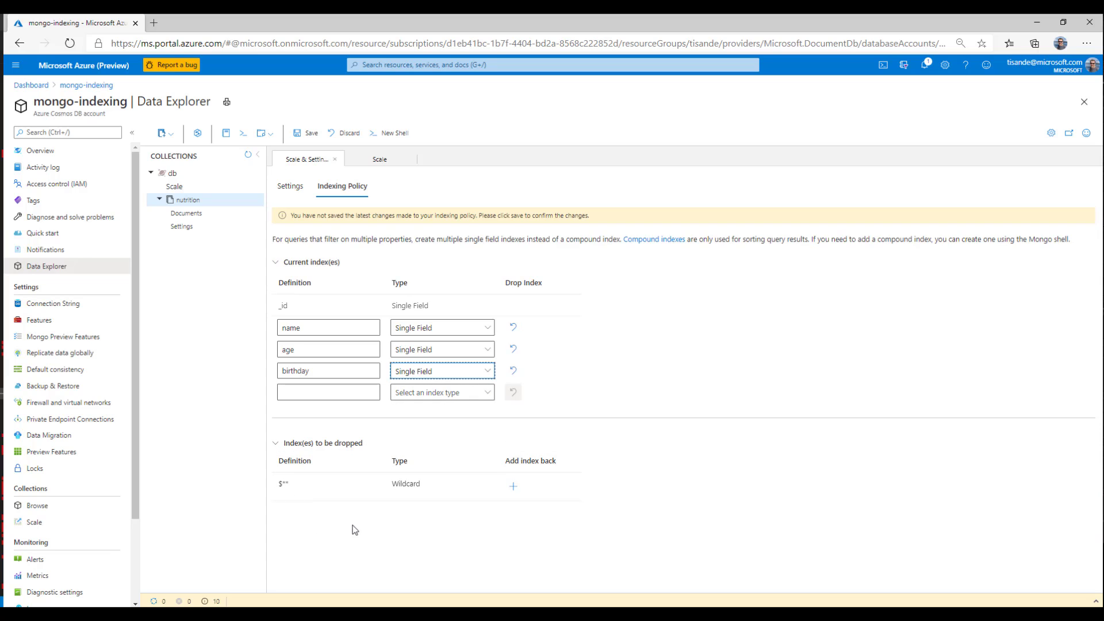
{"action": "mouse_move", "coordinate": [531, 386]}
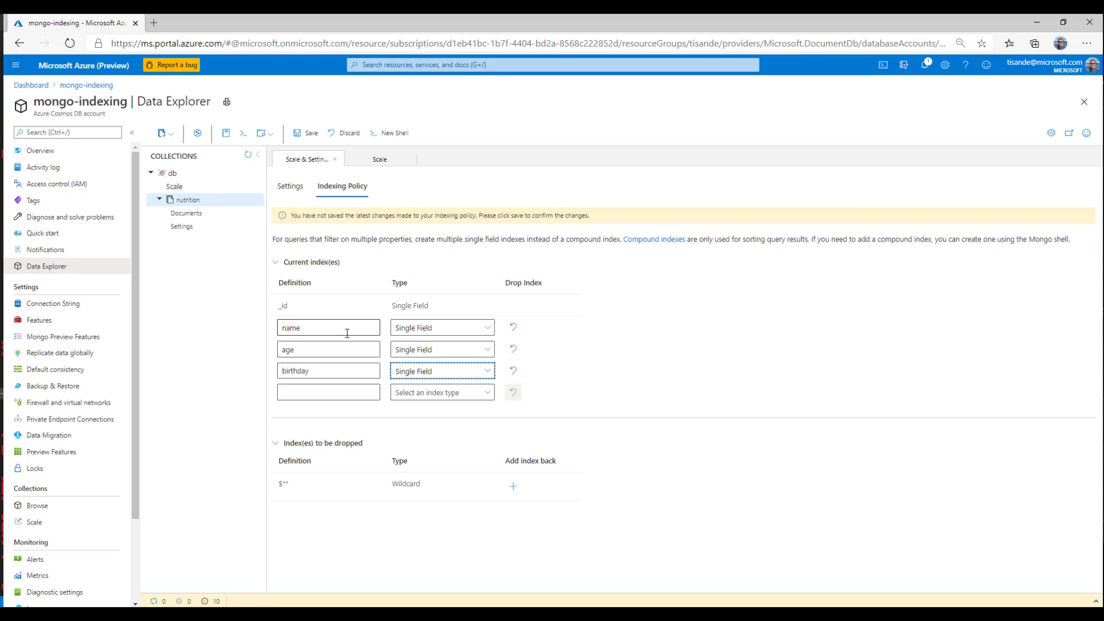
{"action": "mouse_move", "coordinate": [347, 315]}
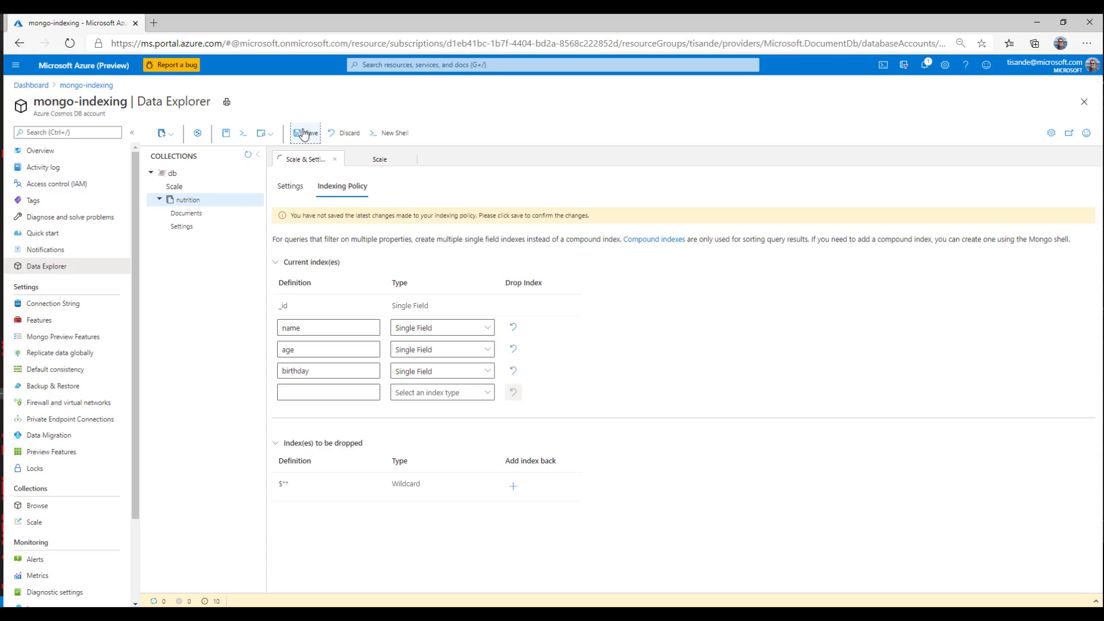
Save the new indexing policy with the three single-field indexes.
{"action": "left_click", "coordinate": [305, 134]}
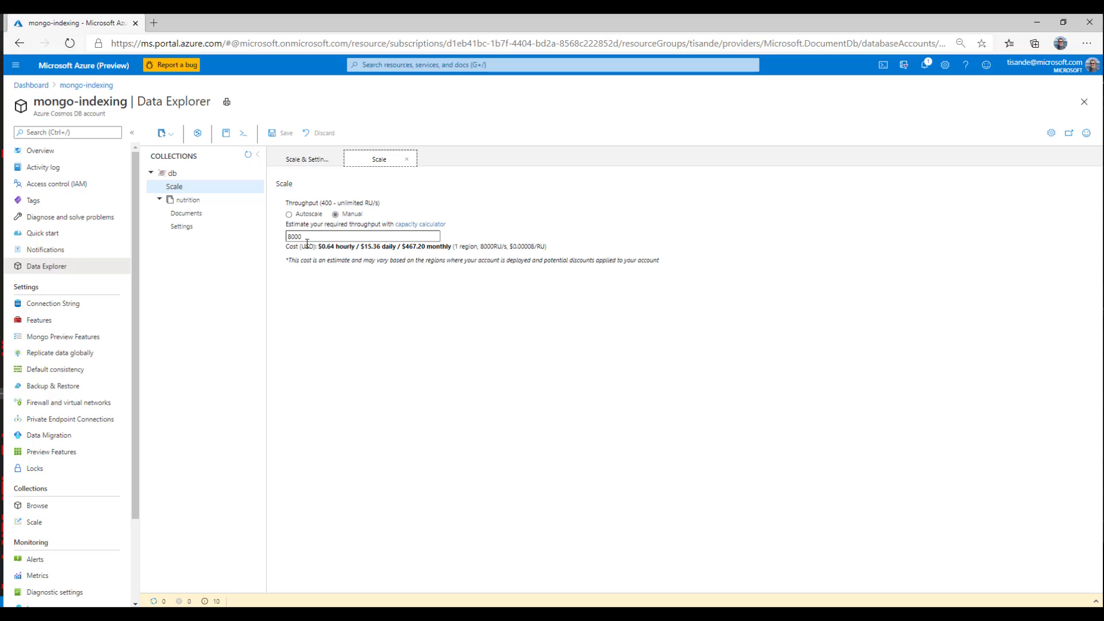
Reopen nutrition's Indexing Policy to see name, age, birthday saved as Single Field indexes.
{"action": "left_click", "coordinate": [181, 227]}
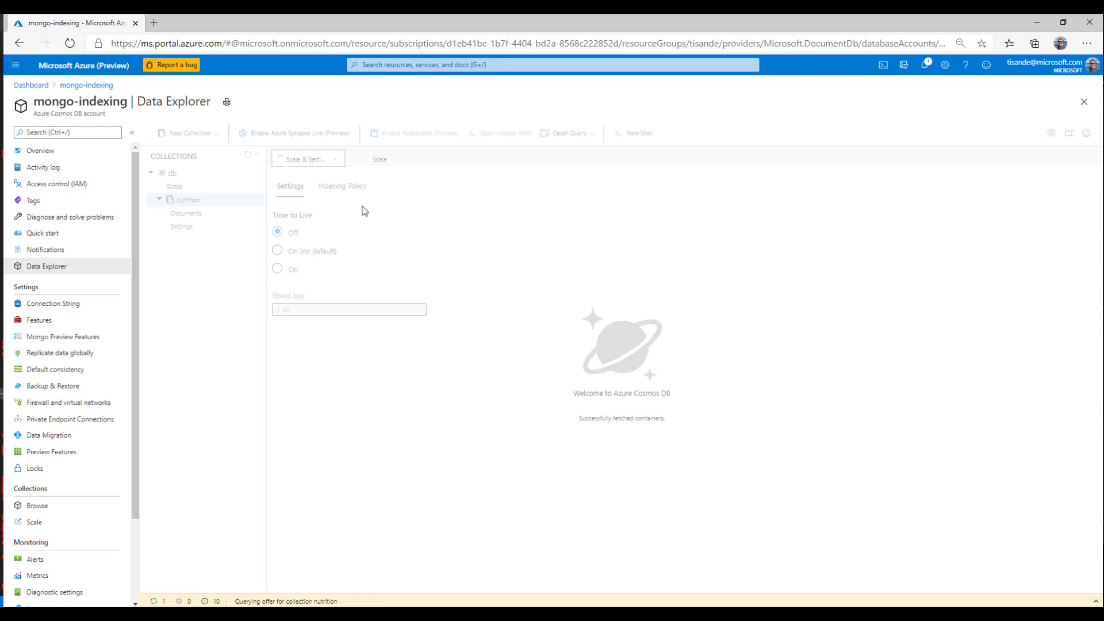
{"action": "left_click", "coordinate": [341, 186]}
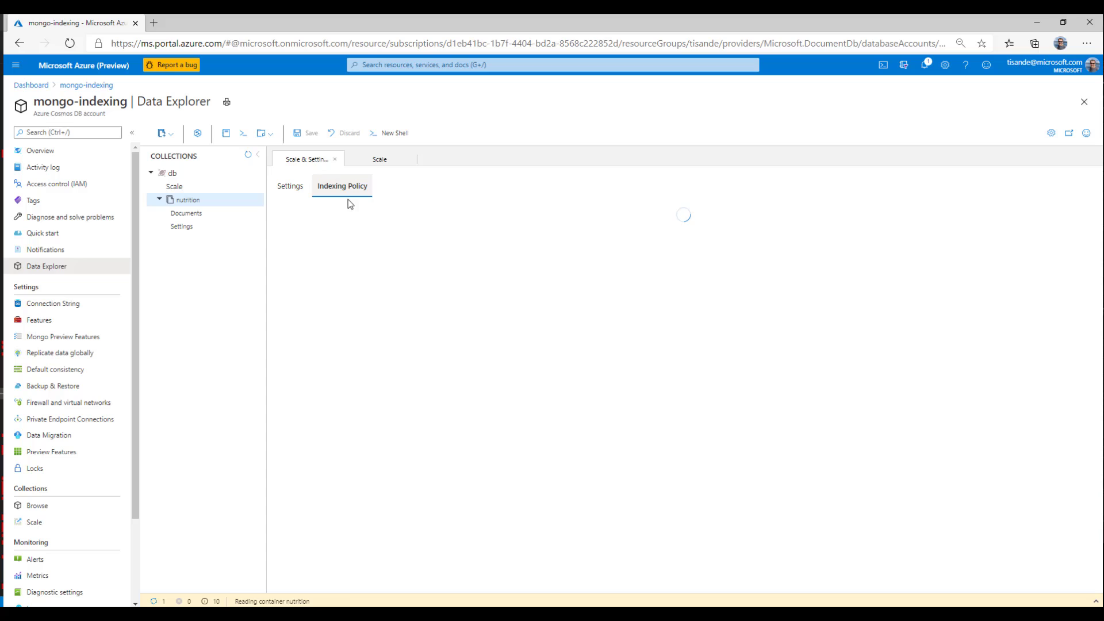
{"action": "left_click", "coordinate": [343, 186]}
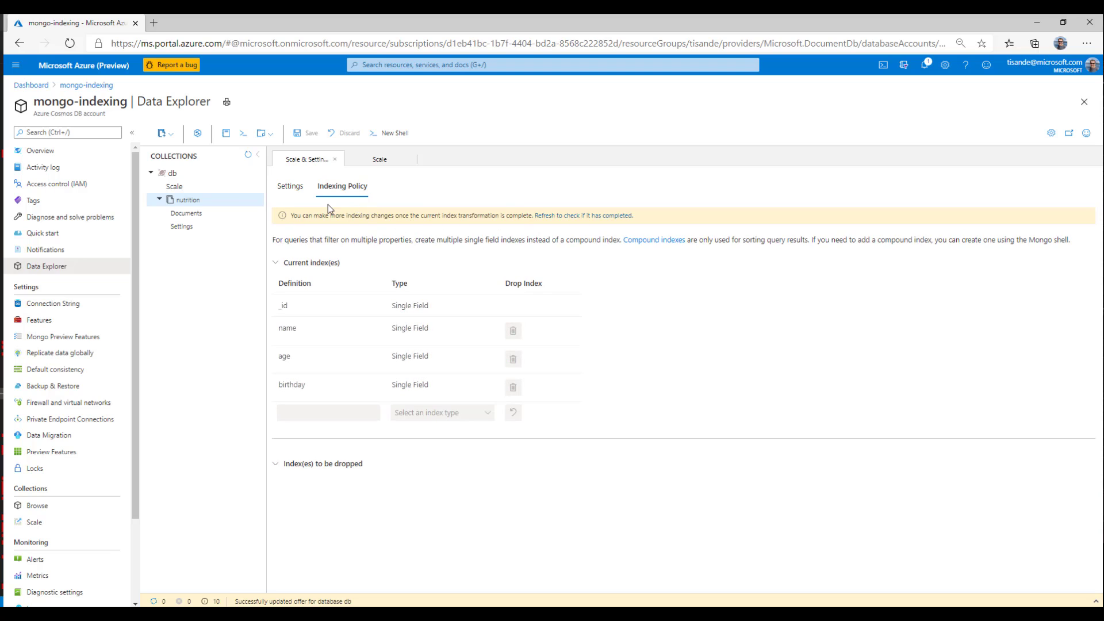
{"action": "mouse_move", "coordinate": [411, 209]}
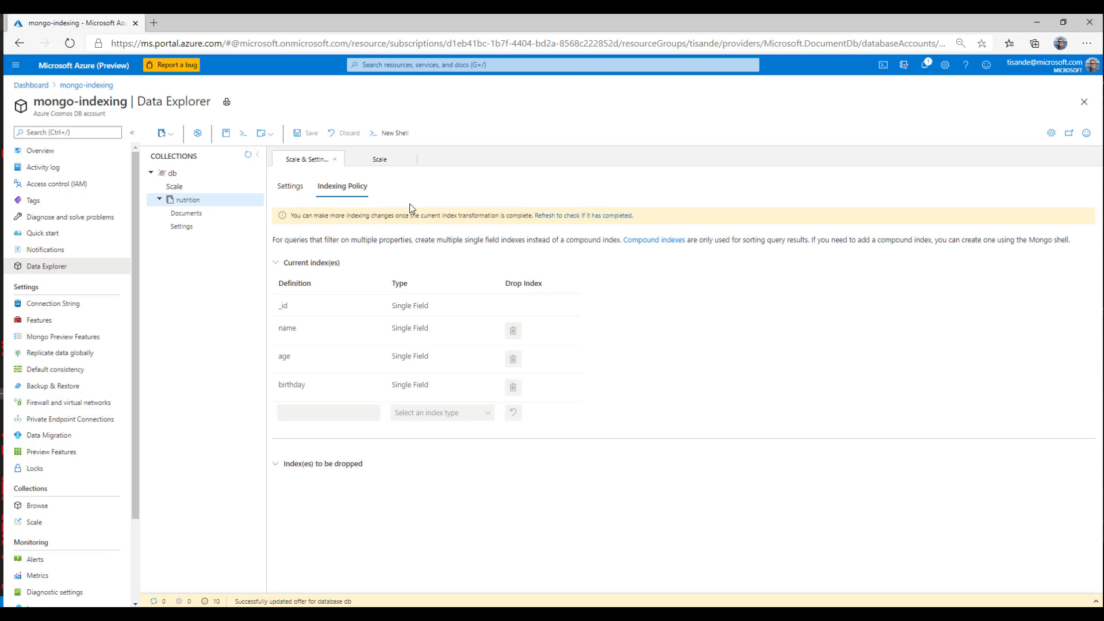